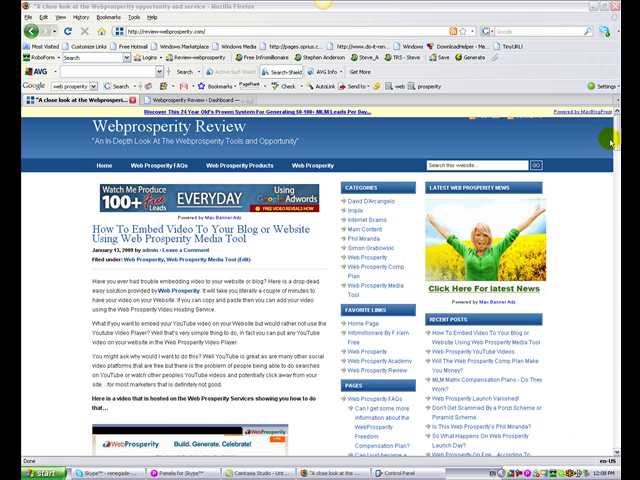
Step: Scroll past the embedded video and bring the video post up for editing
scroll(down, 3)
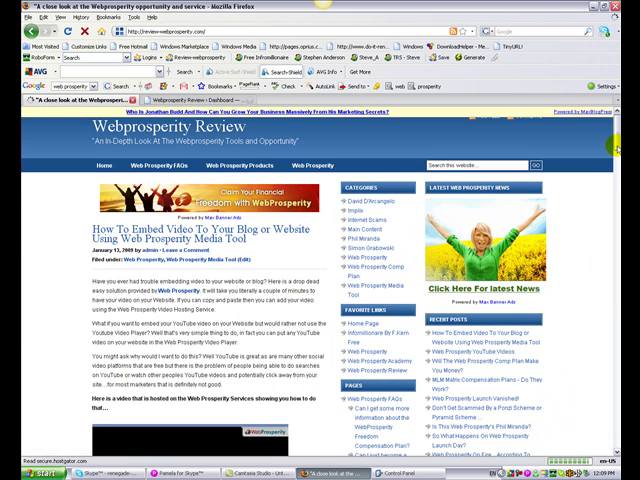
scroll(down, 3)
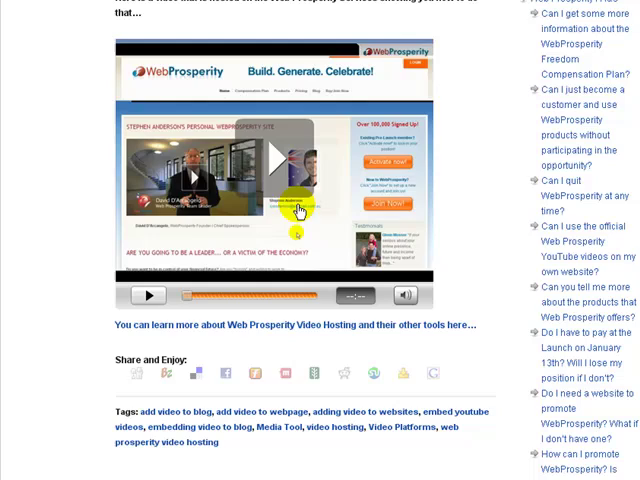
scroll(up, 3)
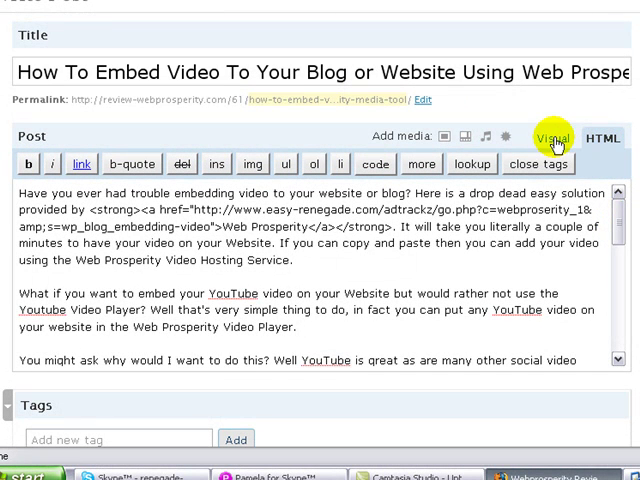
Step: Switch the editor to raw HTML and scroll to the object embed's FlashVars autoplay parameter
click(596, 136)
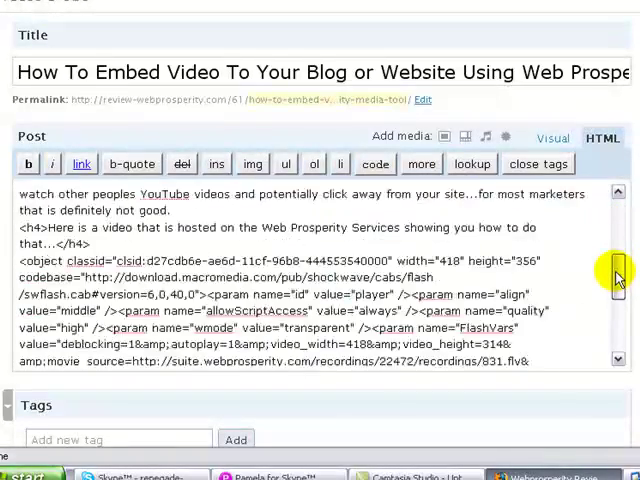
scroll(down, 3)
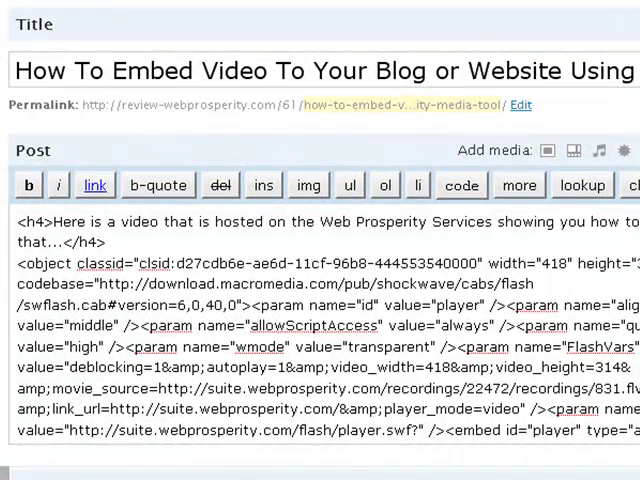
scroll(down, 3)
text(0)
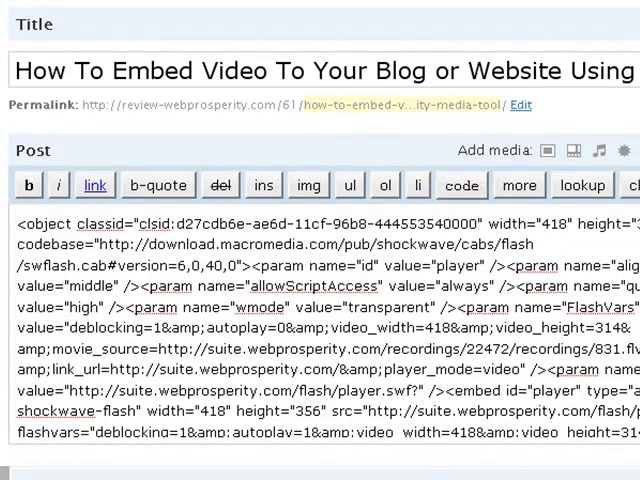
scroll(down, 3)
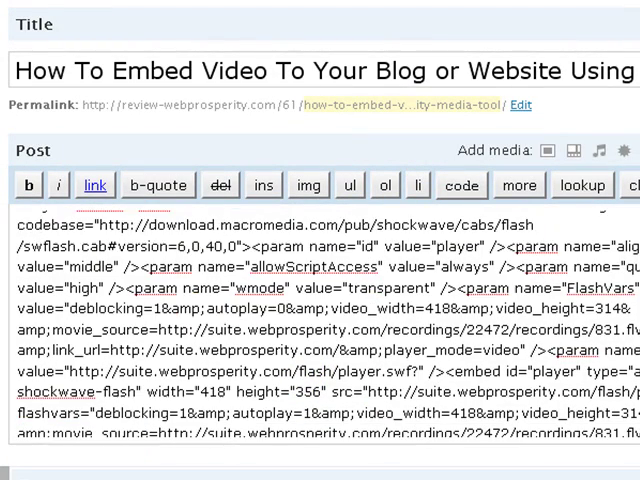
Step: Scroll to the embed tag's flashvars so its autoplay can be set to 0
scroll(down, 3)
text(0)
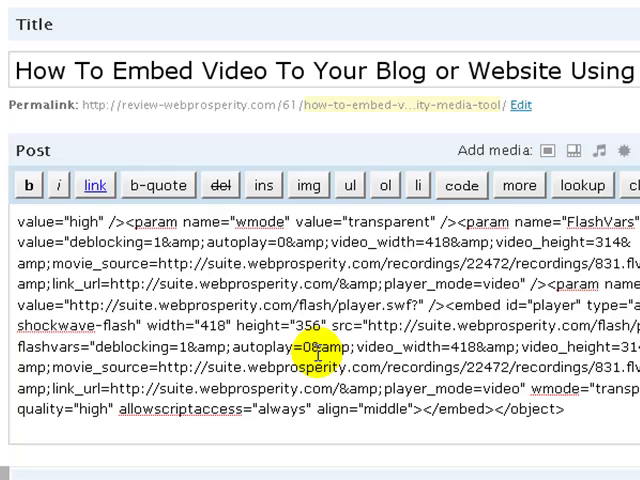
mouse_move(356, 384)
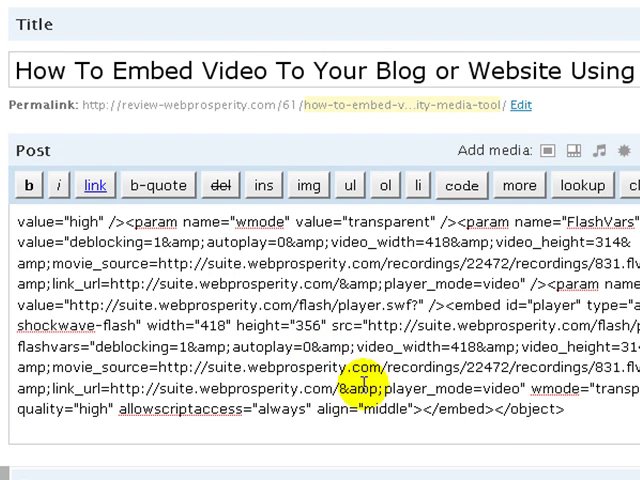